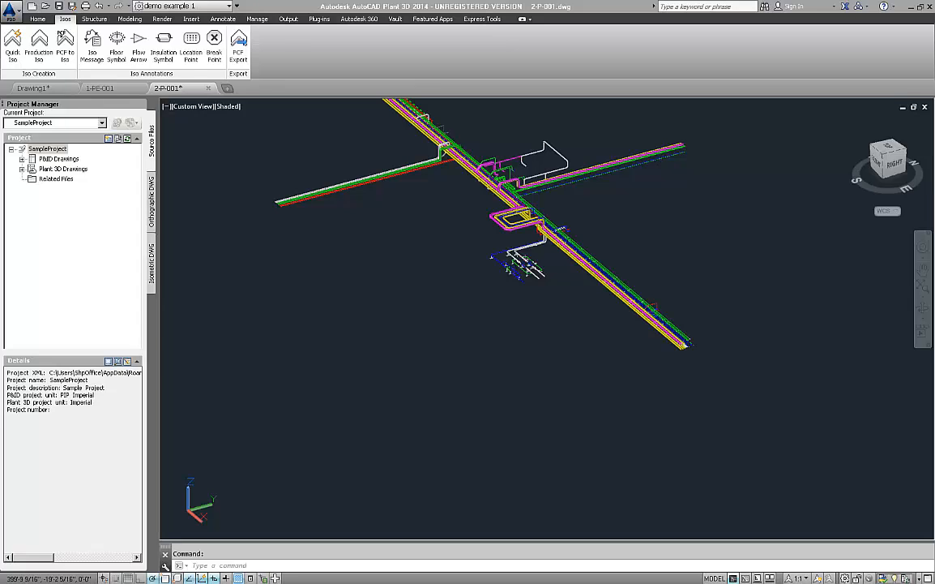
pyautogui.moveTo(552, 409)
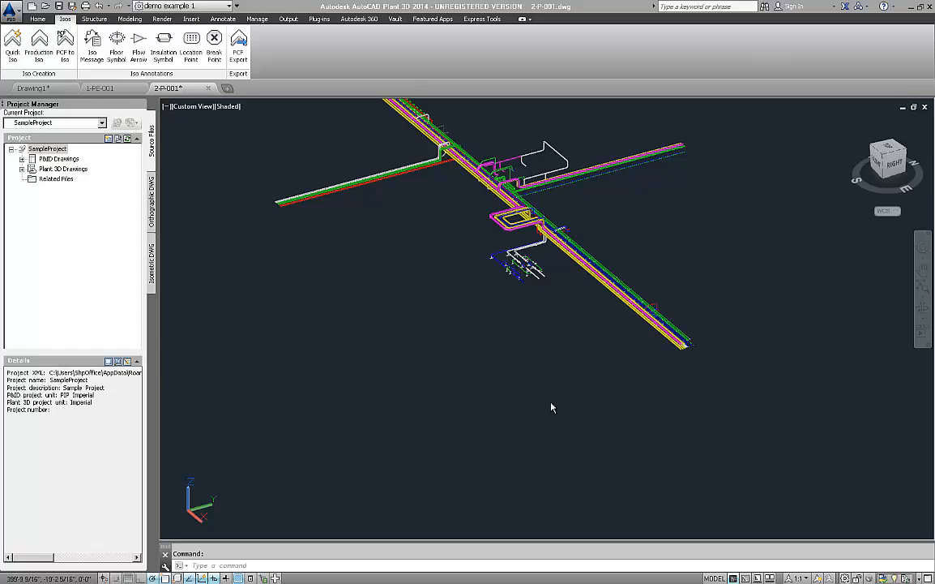
pyautogui.moveTo(573, 346)
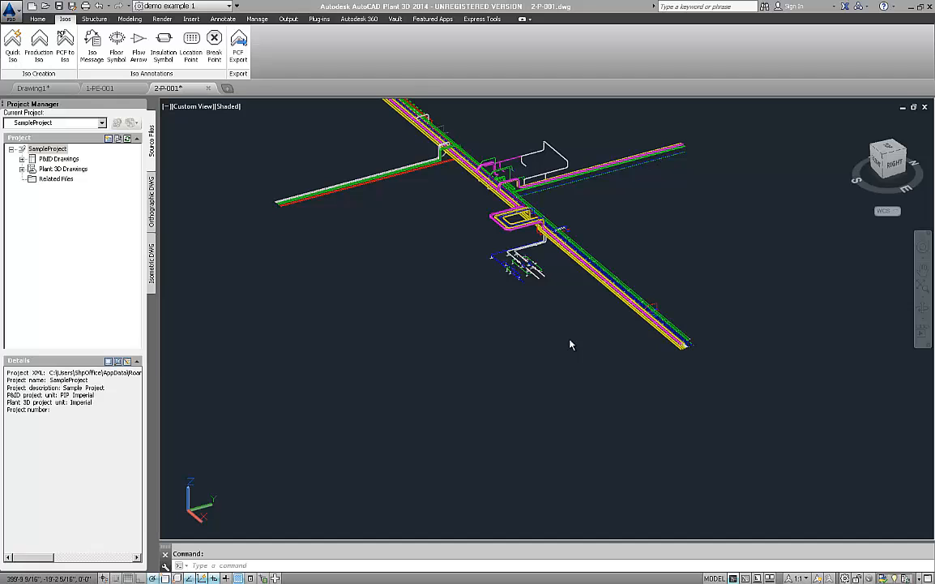
pyautogui.moveTo(579, 345)
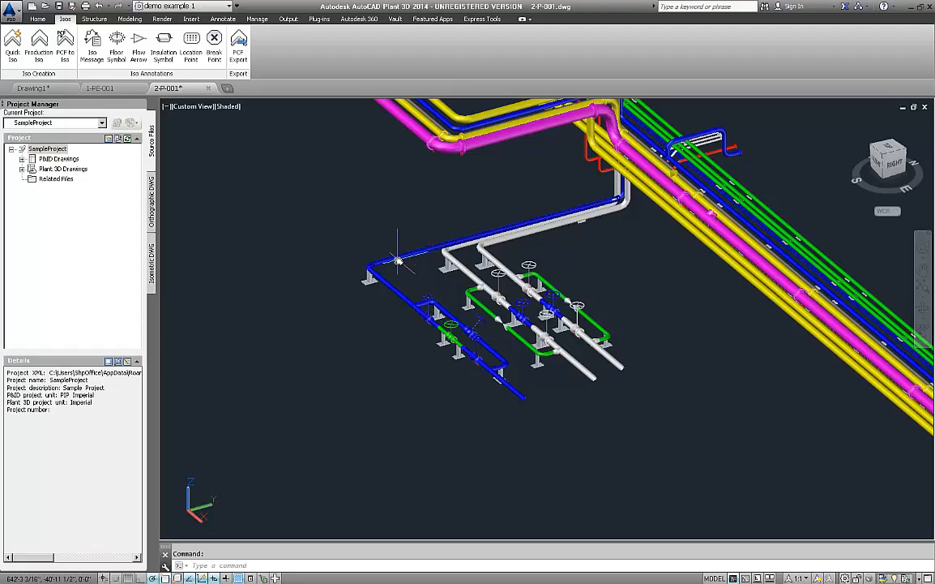
pyautogui.moveTo(395, 261)
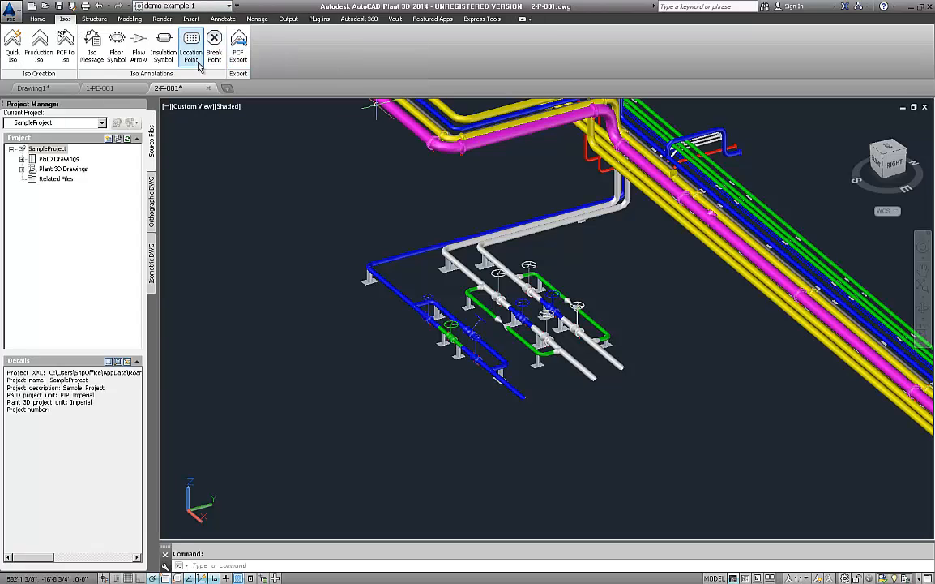
# Export pipe line 10001 to a PCF file via Isos > PCF Export
pyautogui.click(238, 43)
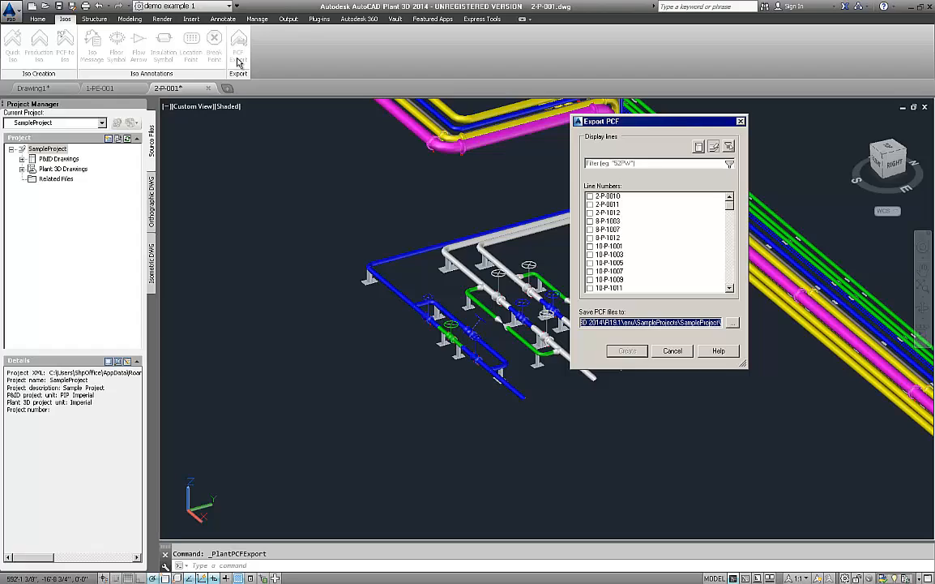
pyautogui.moveTo(723, 282)
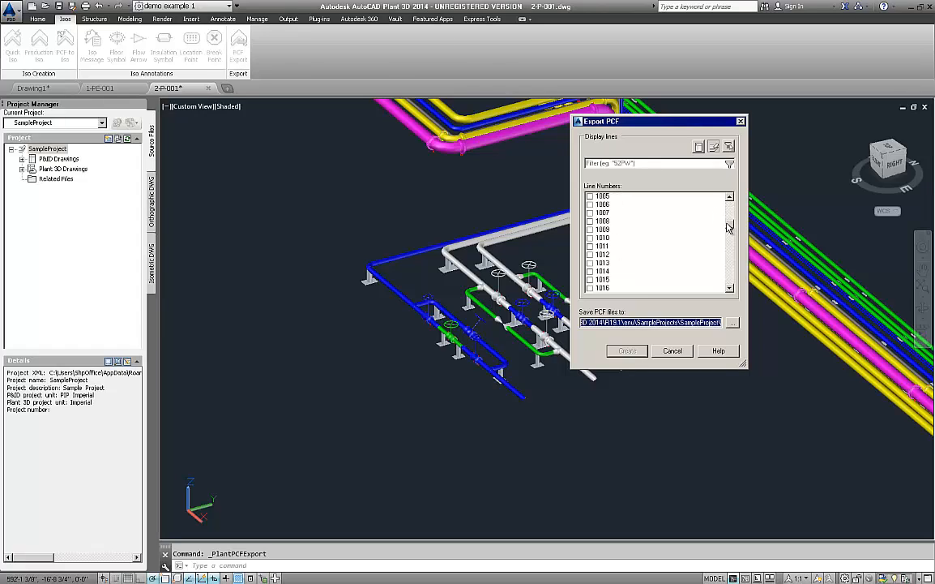
pyautogui.scroll(-3)
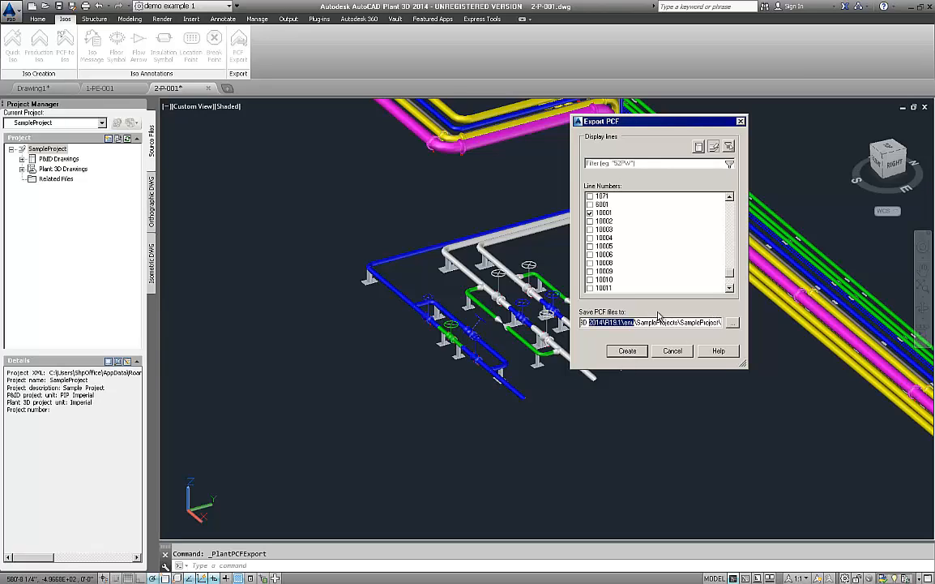
pyautogui.moveTo(665, 325)
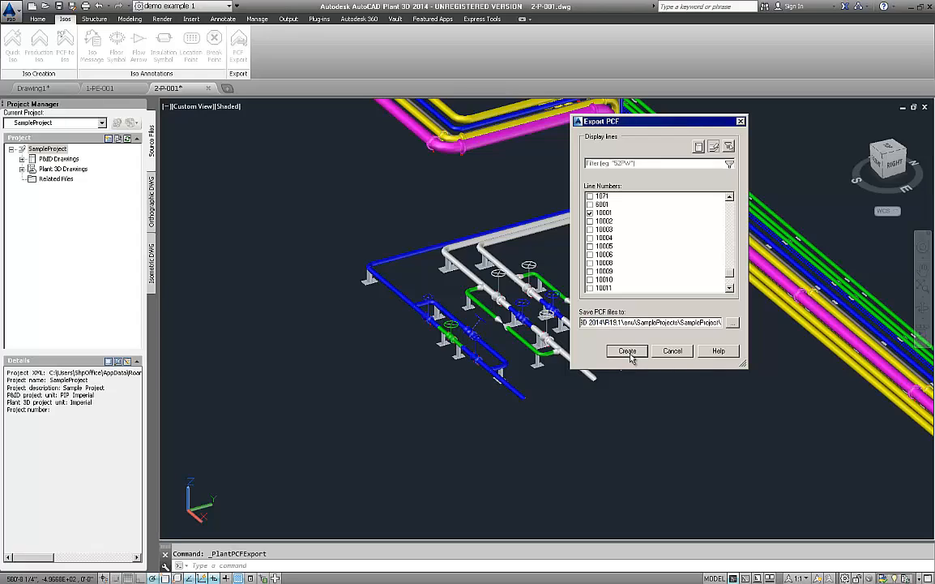
pyautogui.click(626, 351)
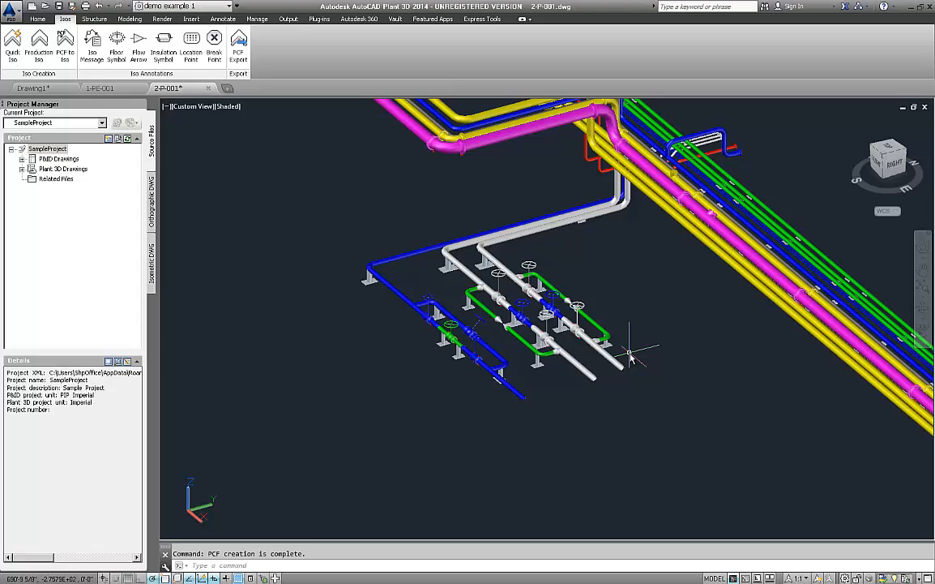
pyautogui.moveTo(762, 198)
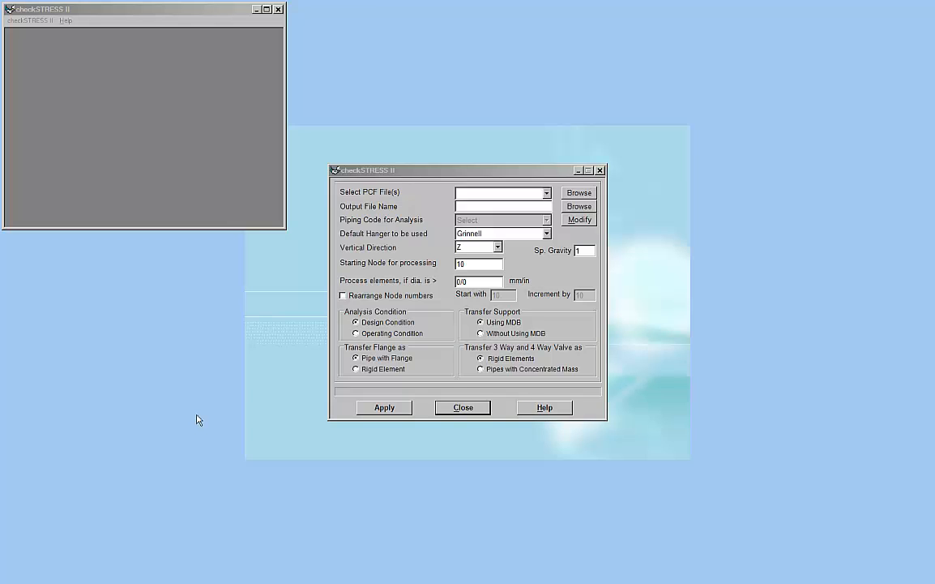
pyautogui.moveTo(237, 419)
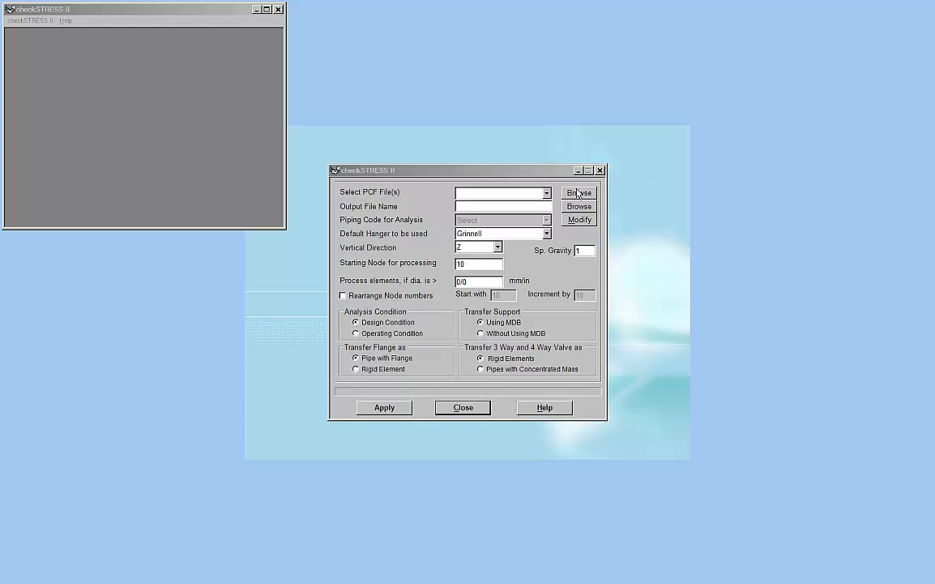
# Load 10001.pcf, set Y as the vertical direction, and run the stress analysis
pyautogui.click(578, 192)
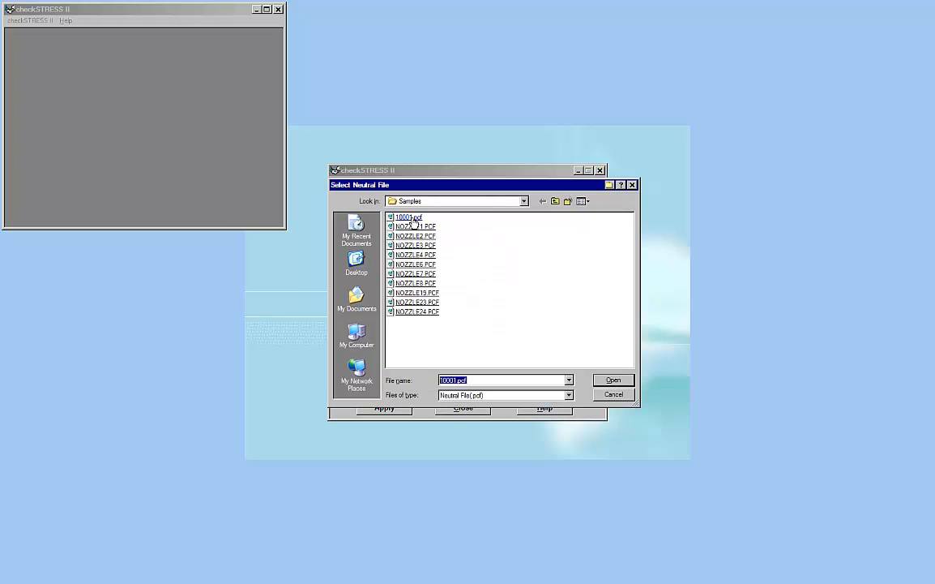
pyautogui.click(612, 379)
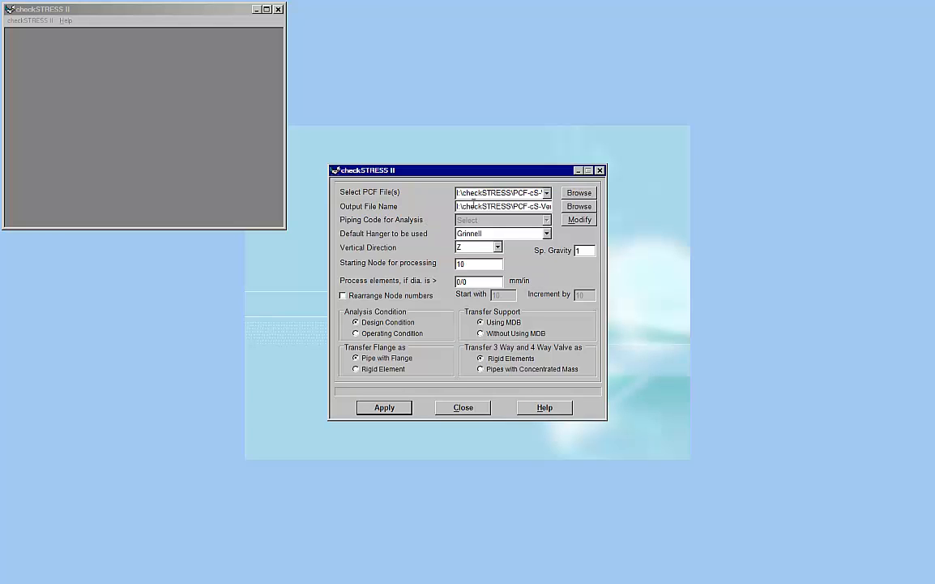
pyautogui.click(498, 247)
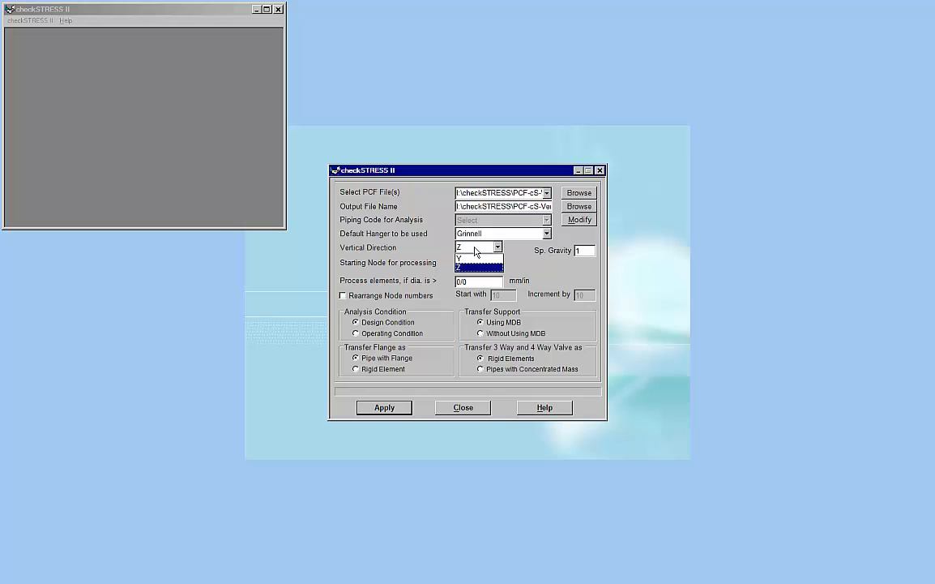
pyautogui.click(462, 257)
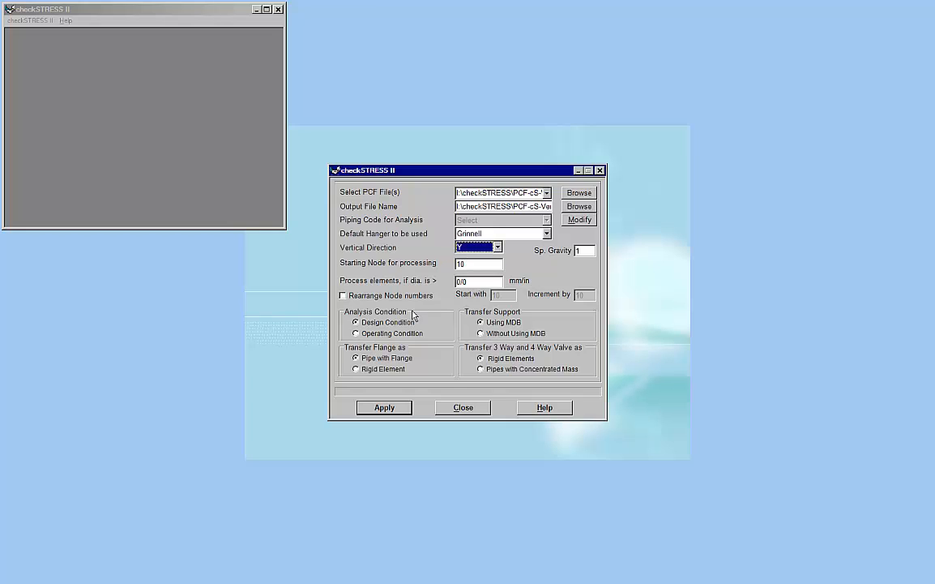
pyautogui.click(384, 408)
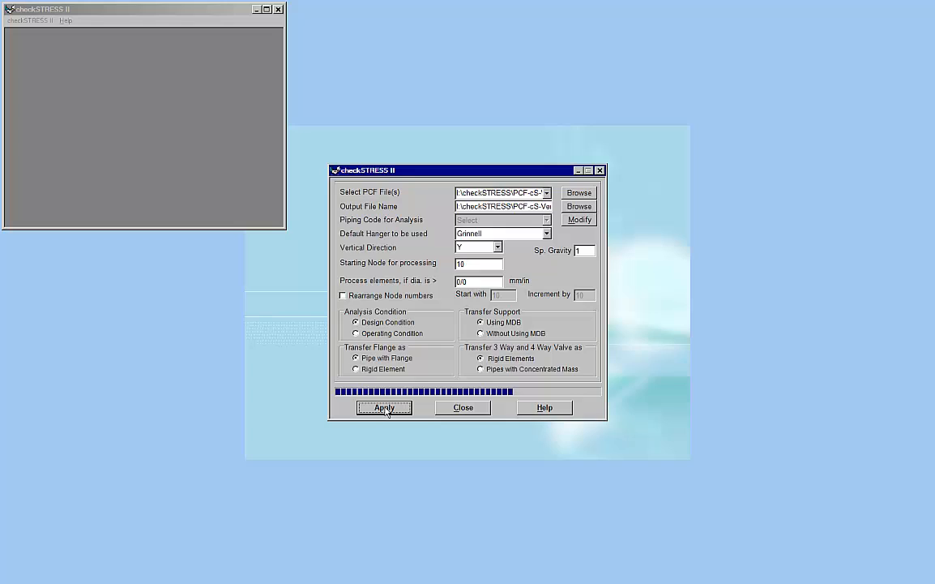
pyautogui.click(384, 407)
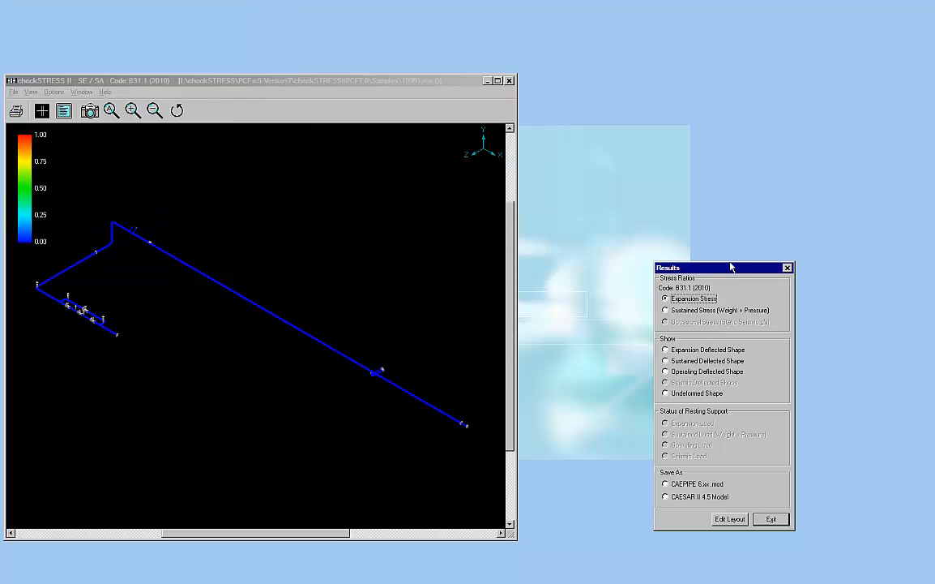
pyautogui.moveTo(721, 268); pyautogui.dragTo(591, 213)
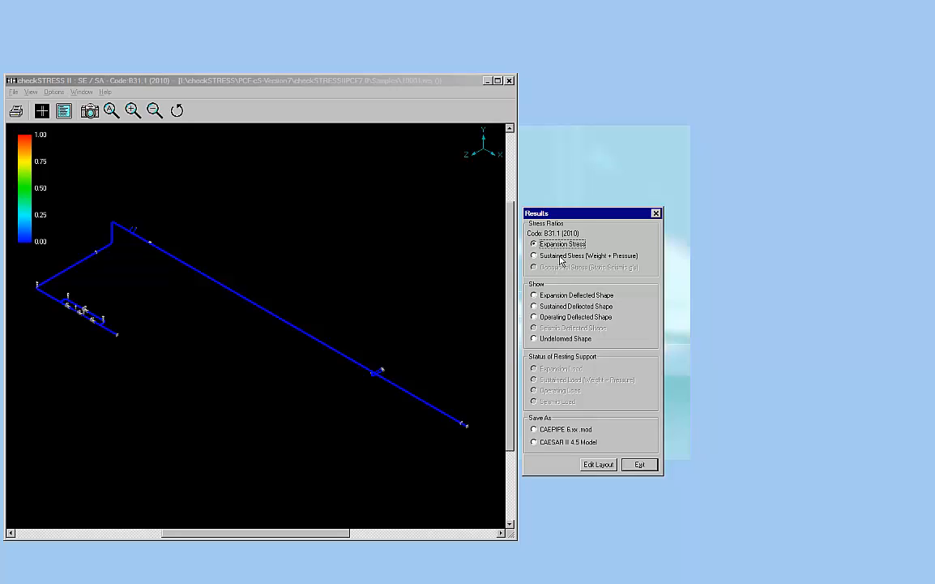
pyautogui.moveTo(563, 269)
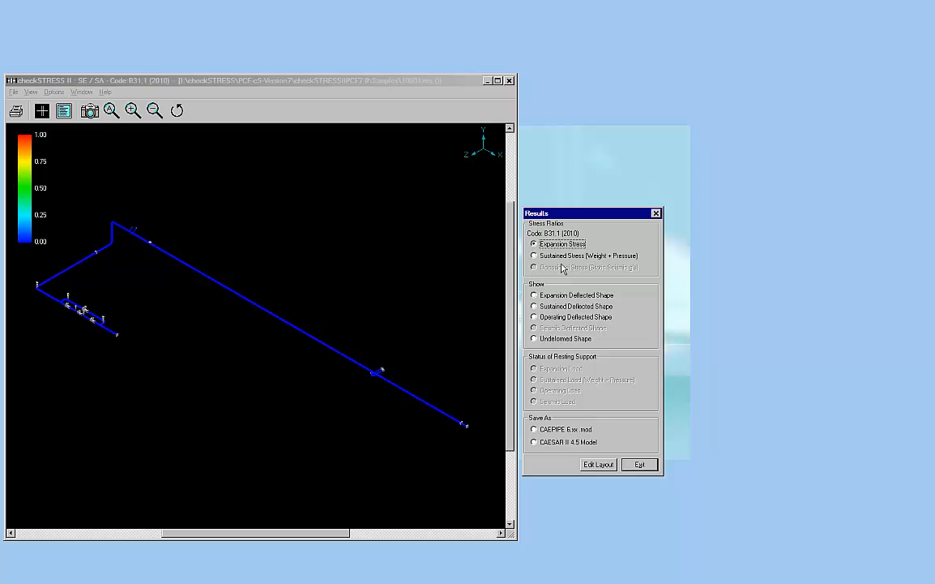
pyautogui.moveTo(567, 307)
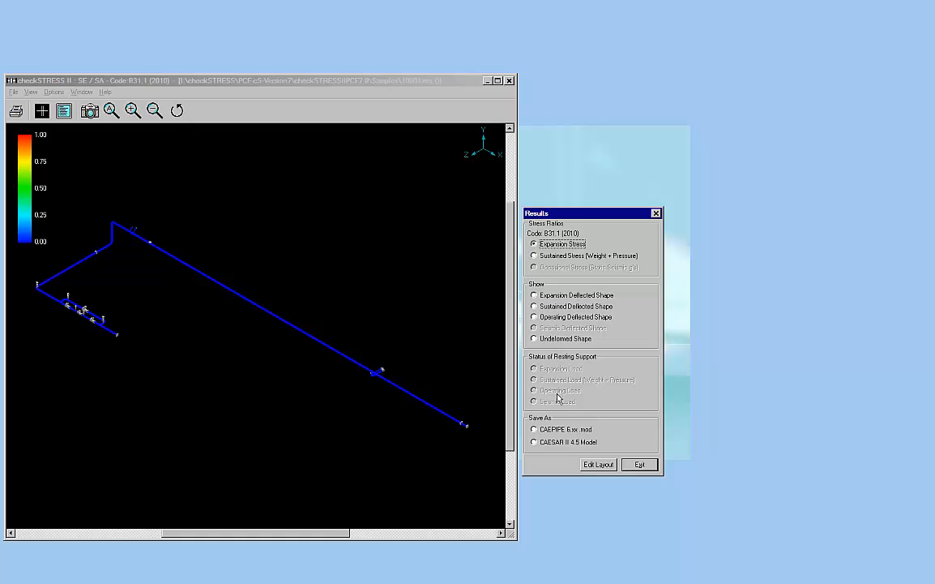
pyautogui.moveTo(561, 430)
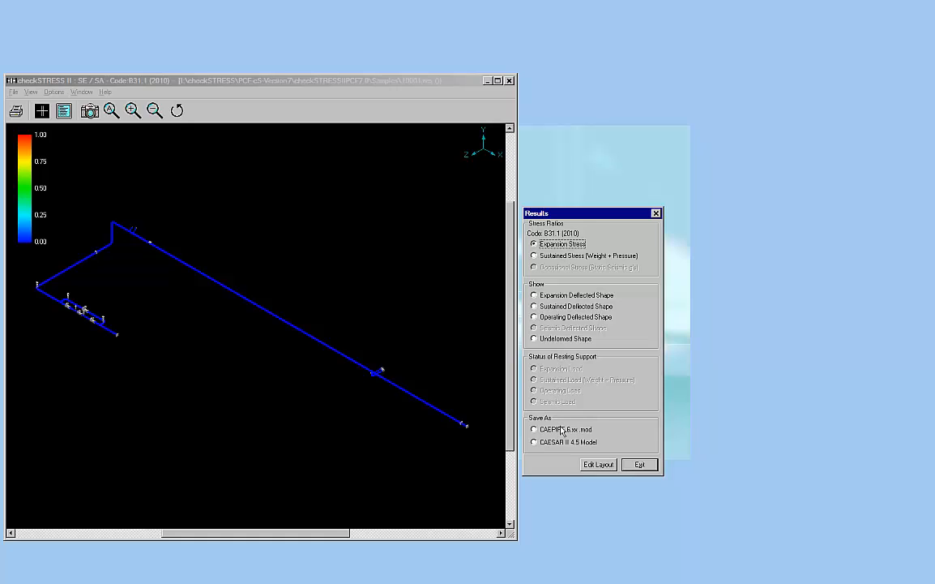
pyautogui.moveTo(566, 445)
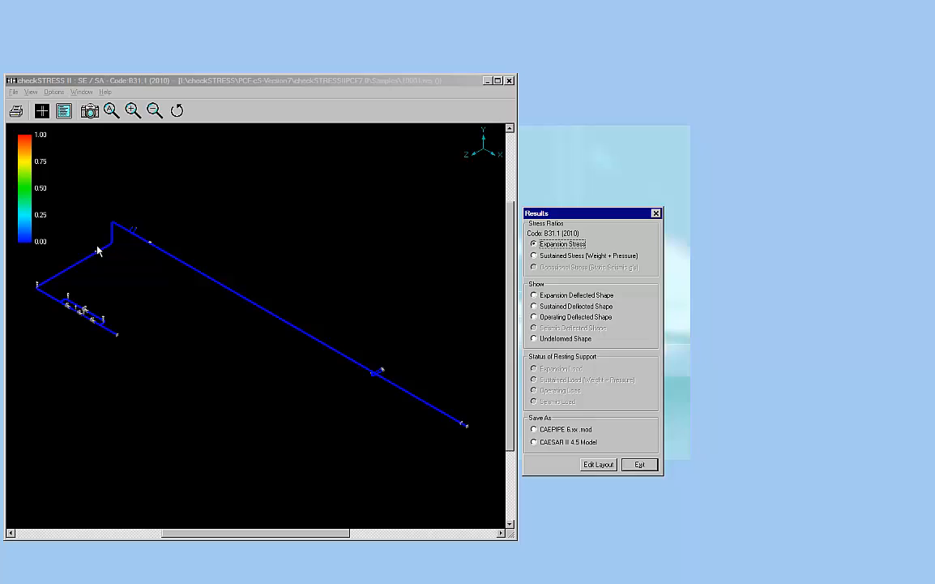
pyautogui.moveTo(310, 353)
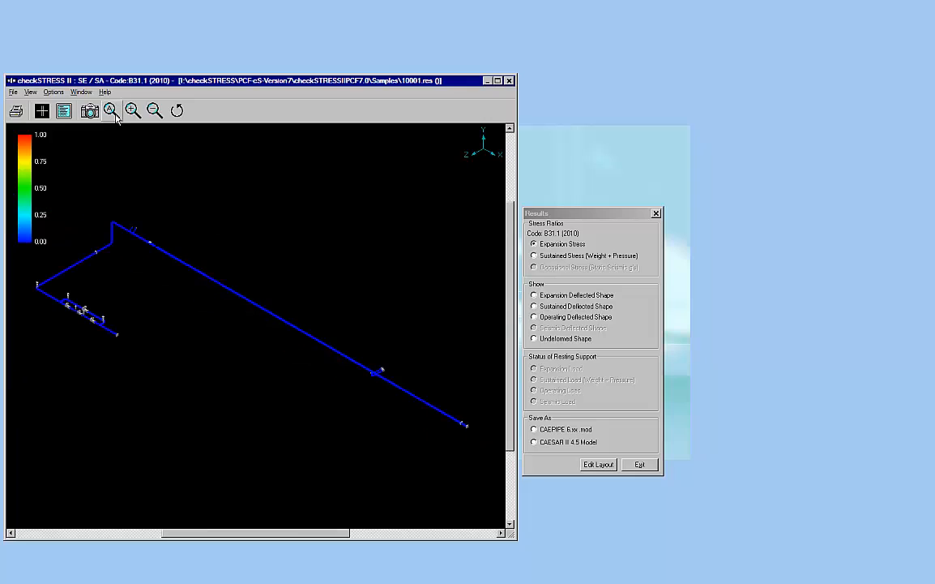
pyautogui.moveTo(31, 150)
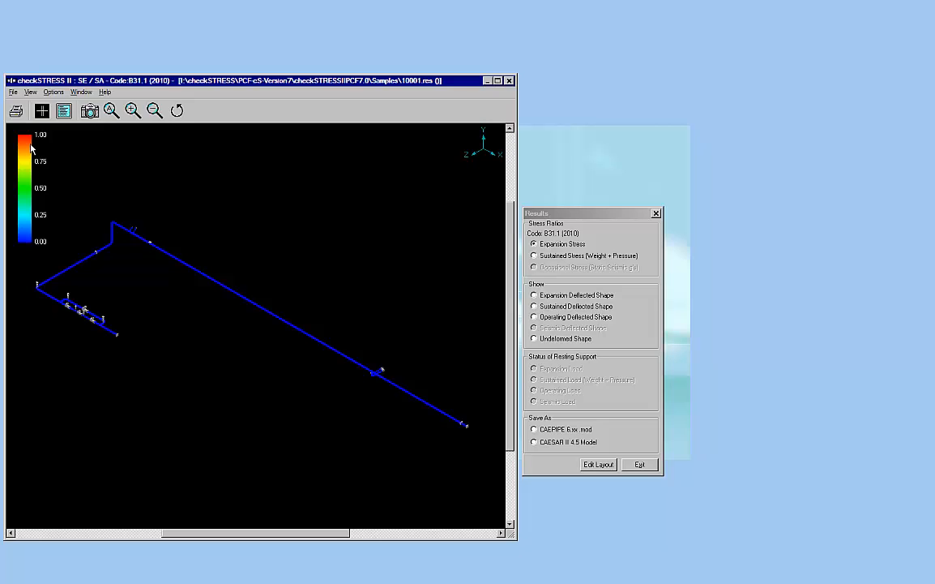
pyautogui.moveTo(563, 257)
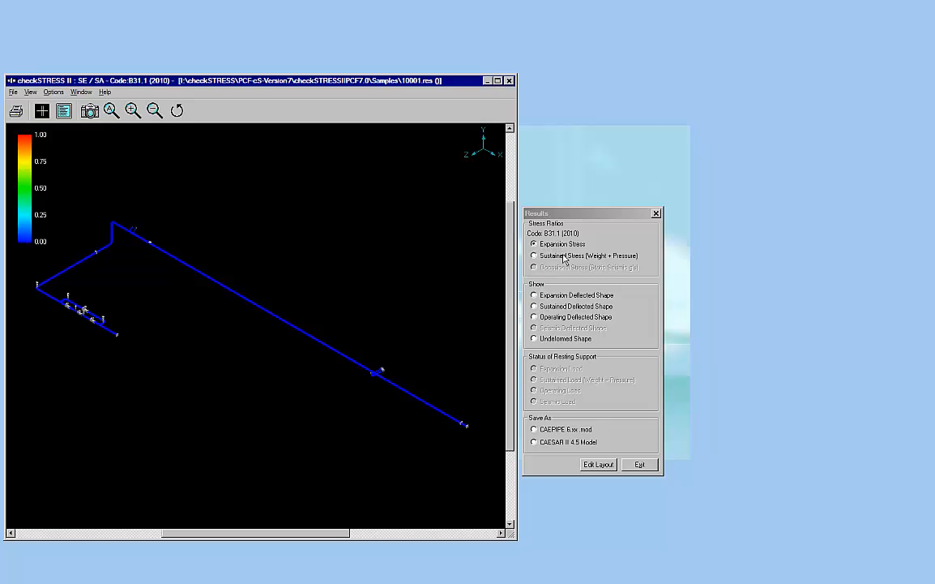
# Show the Sustained Stress (Weight + Pressure) contours in the Results dialog
pyautogui.click(533, 256)
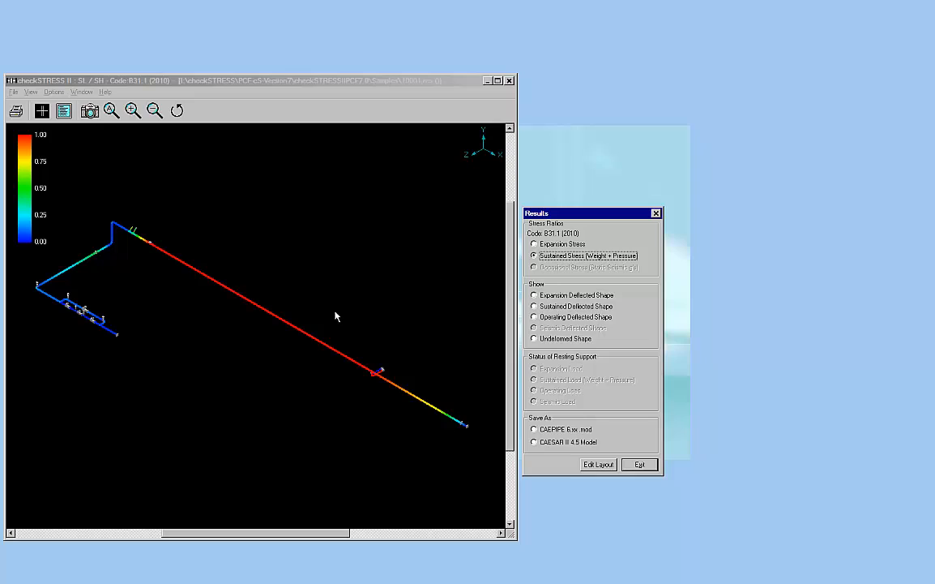
pyautogui.moveTo(398, 385)
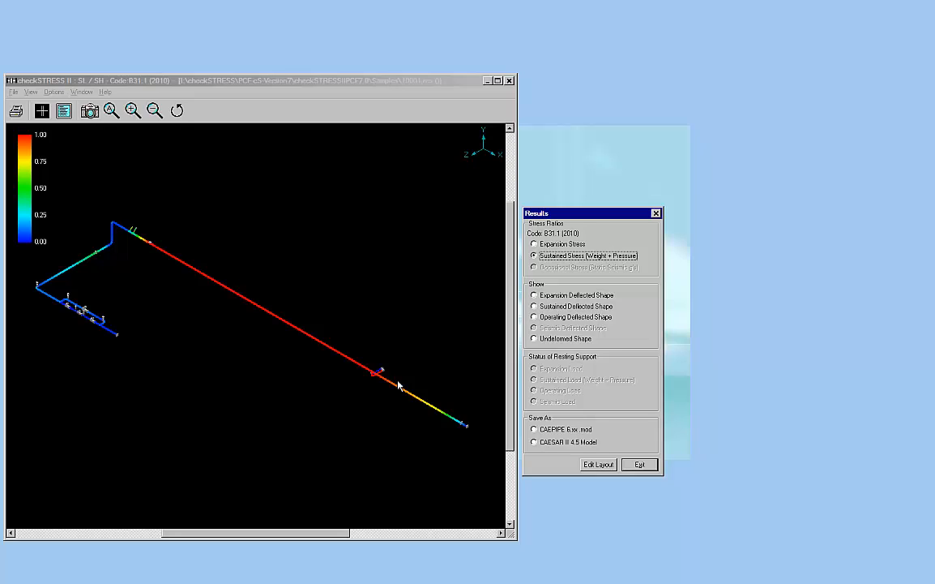
pyautogui.moveTo(414, 369)
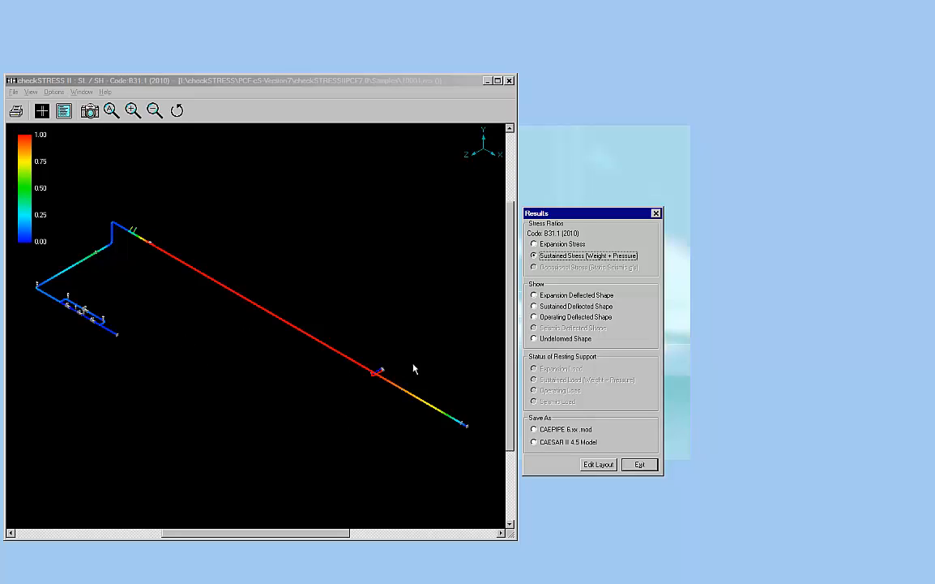
pyautogui.moveTo(321, 268)
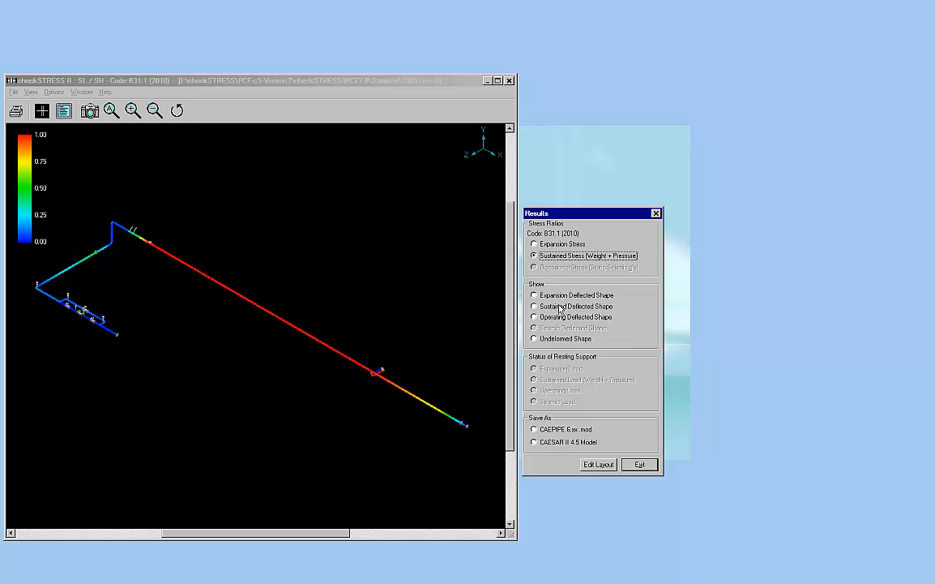
# Show the Sustained Deflected Shape in the Results dialog
pyautogui.click(533, 306)
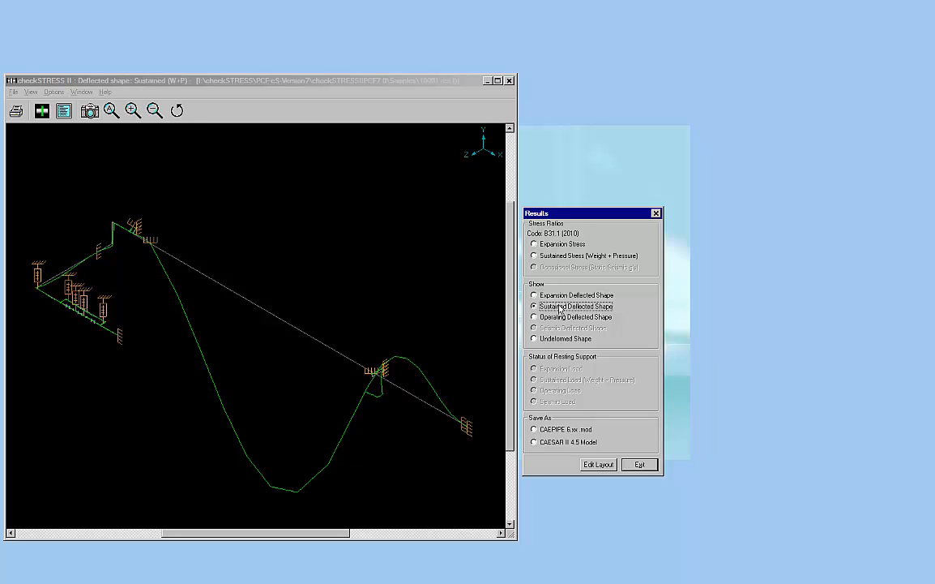
pyautogui.moveTo(566, 446)
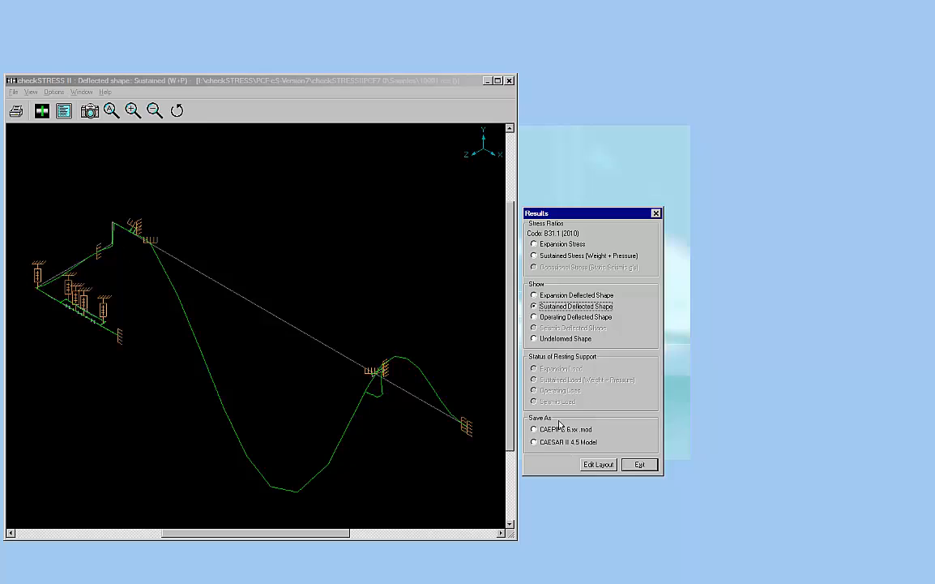
pyautogui.moveTo(575, 417)
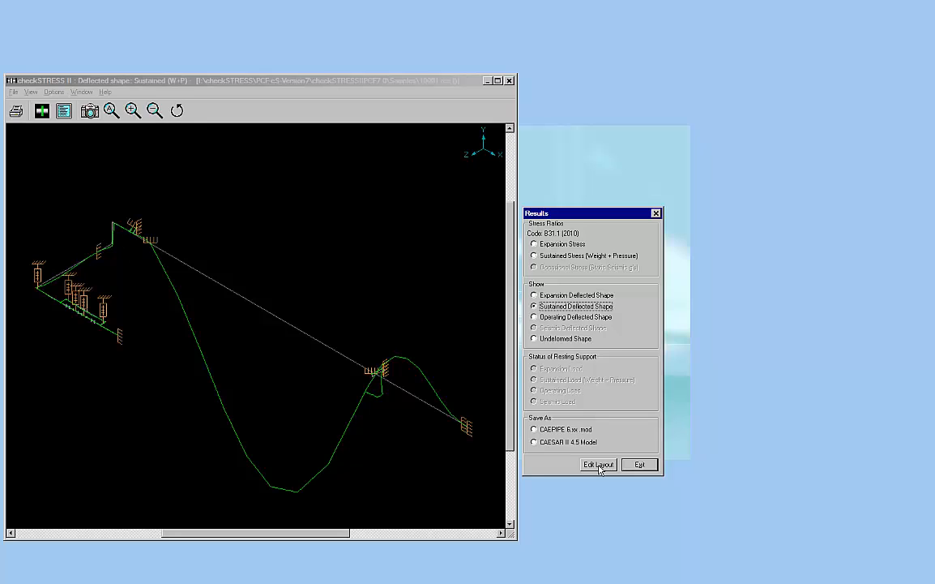
pyautogui.moveTo(362, 381)
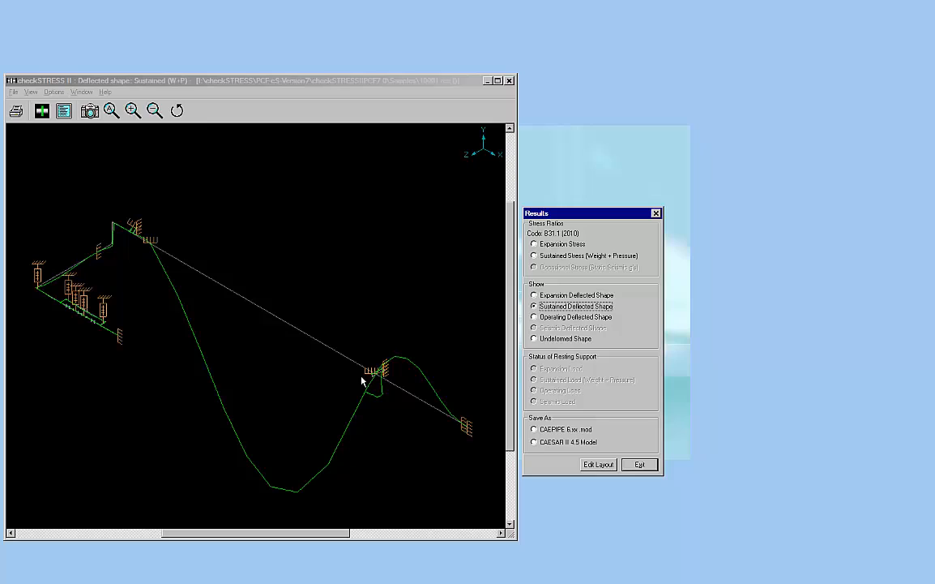
pyautogui.moveTo(332, 354)
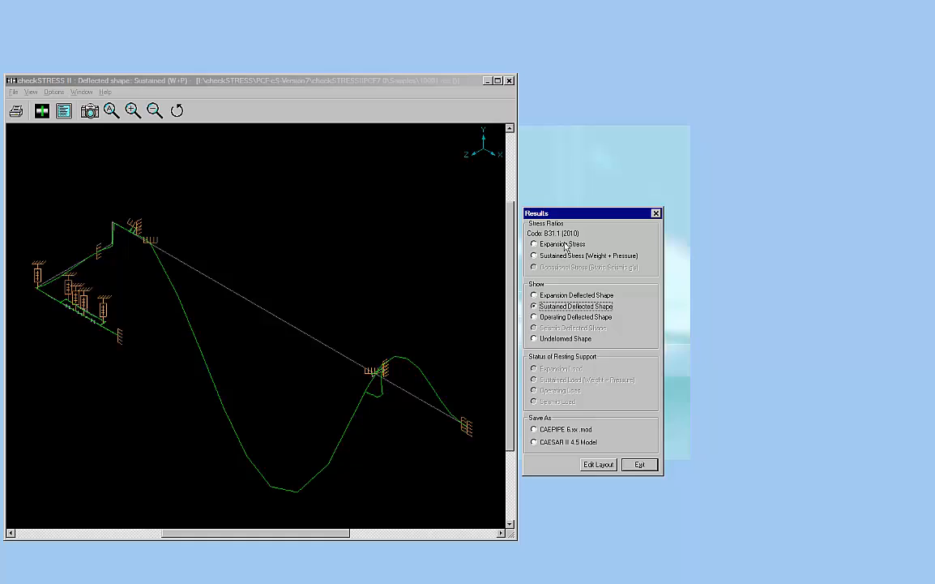
# Switch briefly to Expansion Stress, then back to Sustained Stress (Weight + Pressure) contours
pyautogui.click(533, 244)
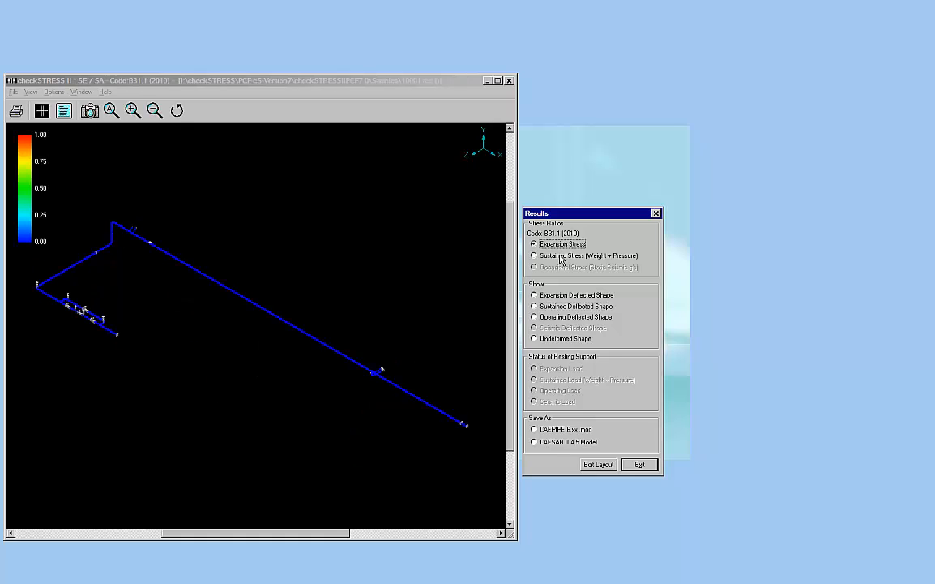
pyautogui.click(534, 255)
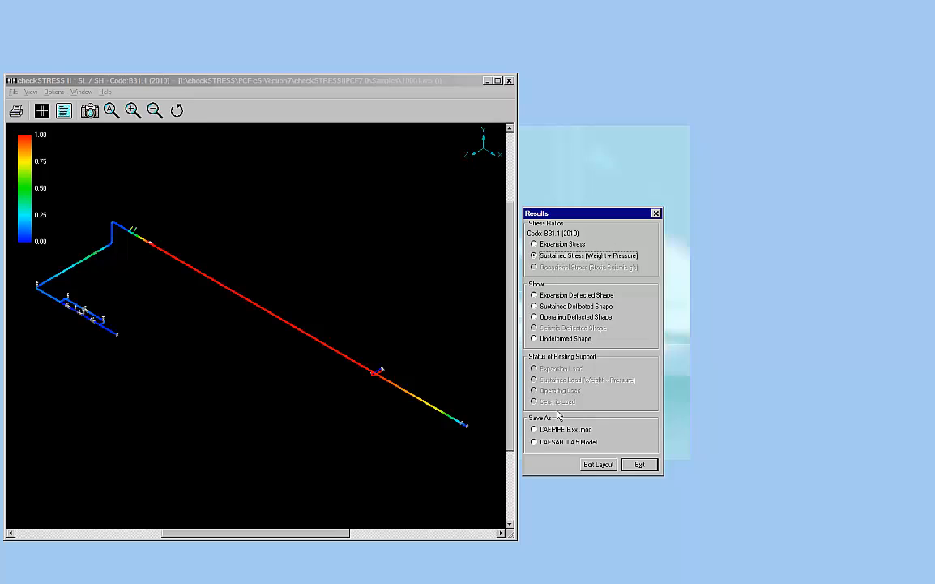
pyautogui.moveTo(569, 430)
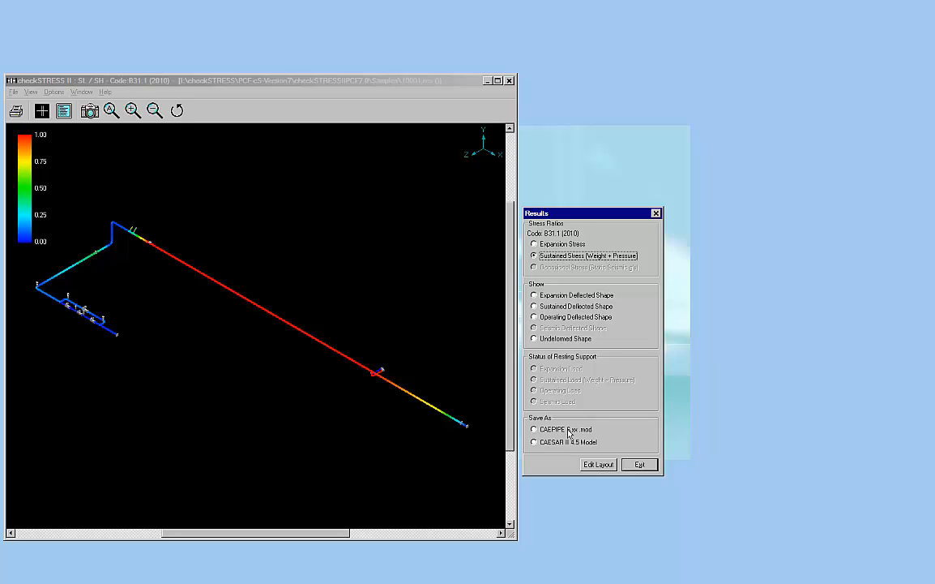
pyautogui.moveTo(561, 366)
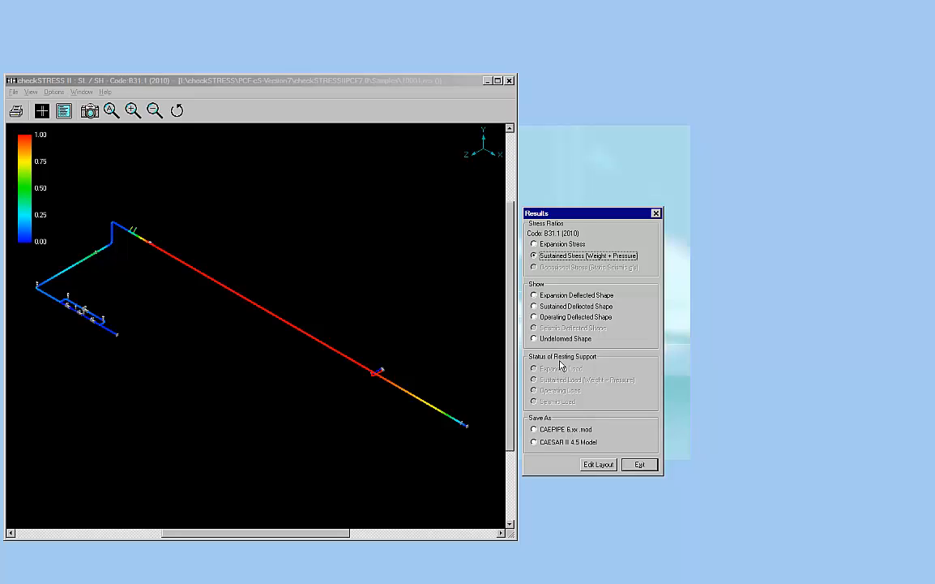